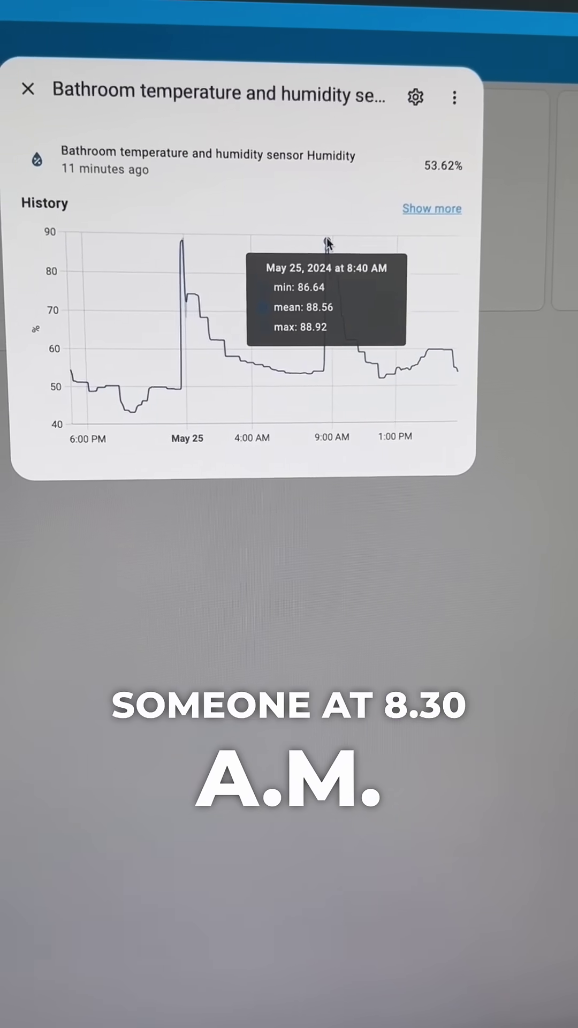
mouse_move(348, 267)
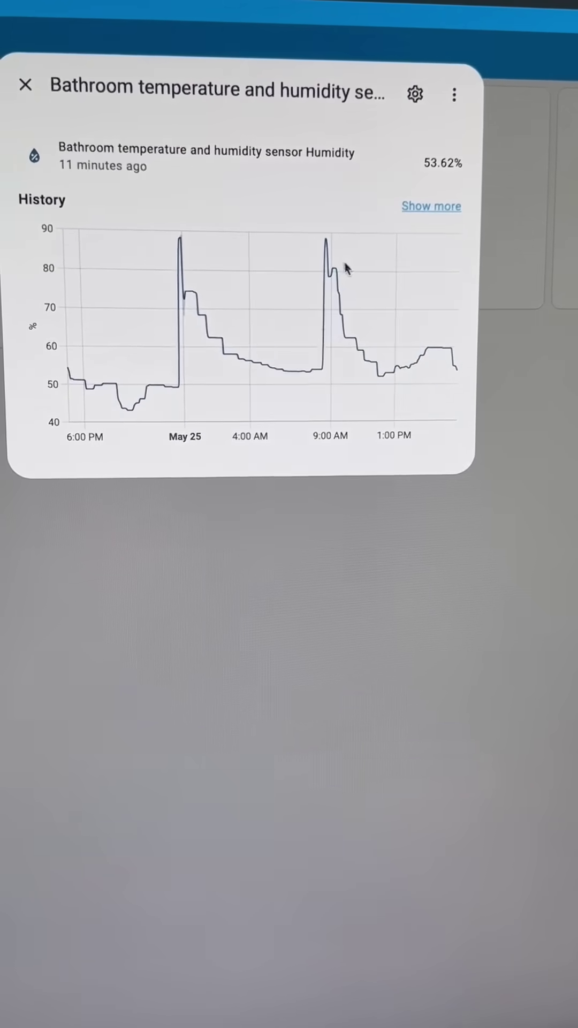